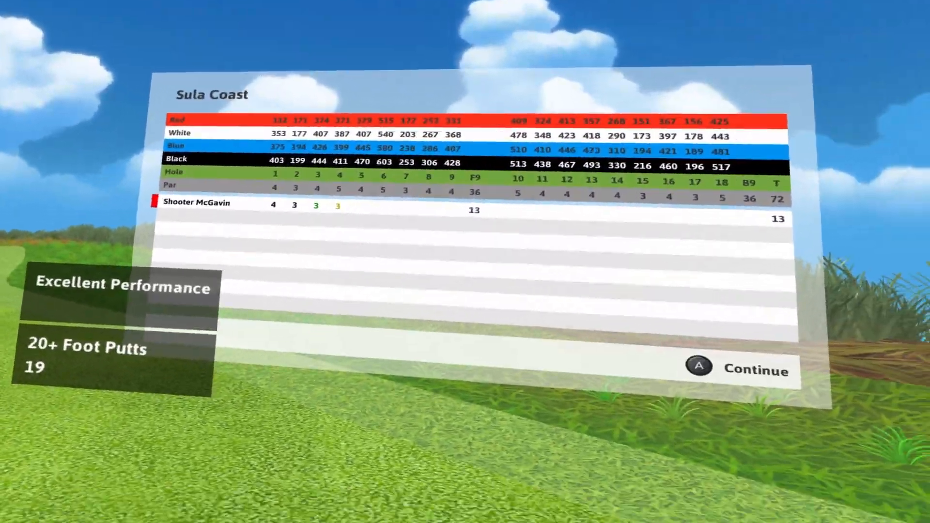
# Continue from the 13-through-four-holes scorecard to the hole 5 tee
pyautogui.click(698, 366)
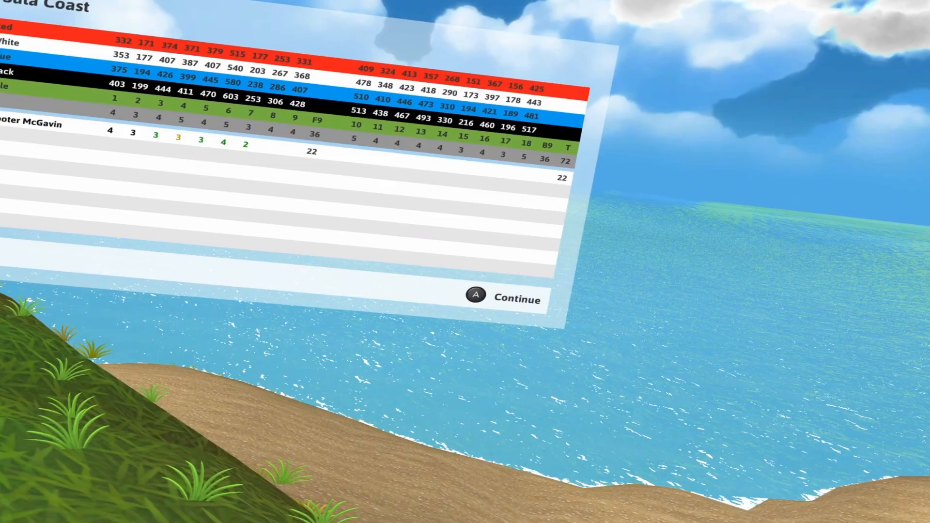
# Continue past the scorecard after holes 5-7, total 22 through seven holes
pyautogui.click(476, 295)
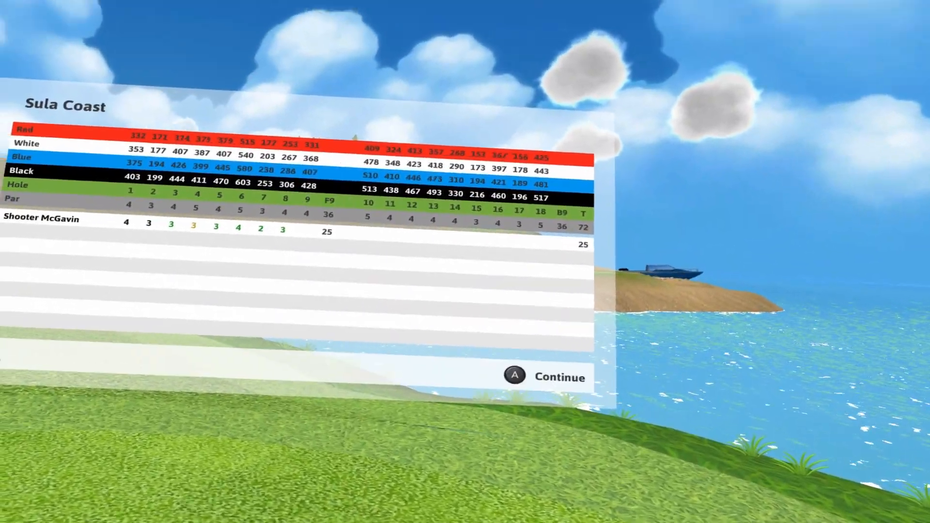
# Continue past the hole 8 scorecard (3 on the hole, 25 total) to the next tee
pyautogui.click(514, 376)
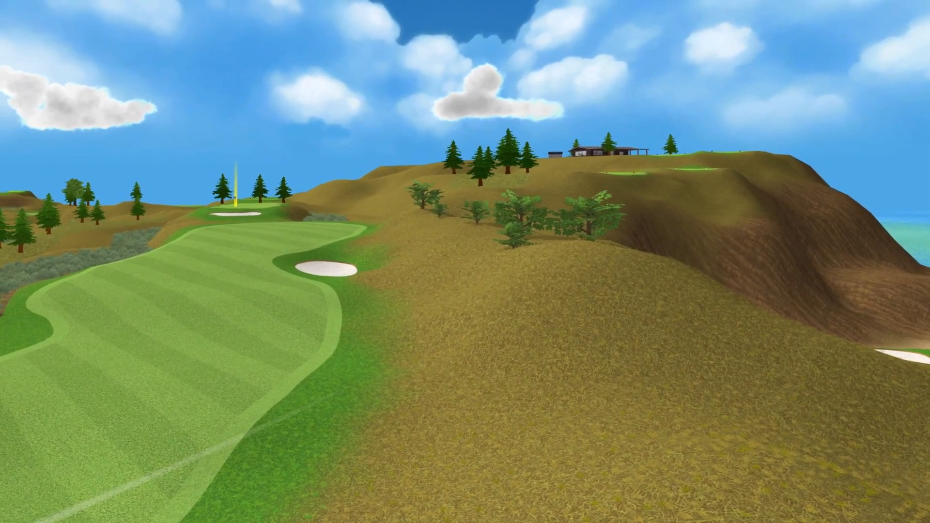